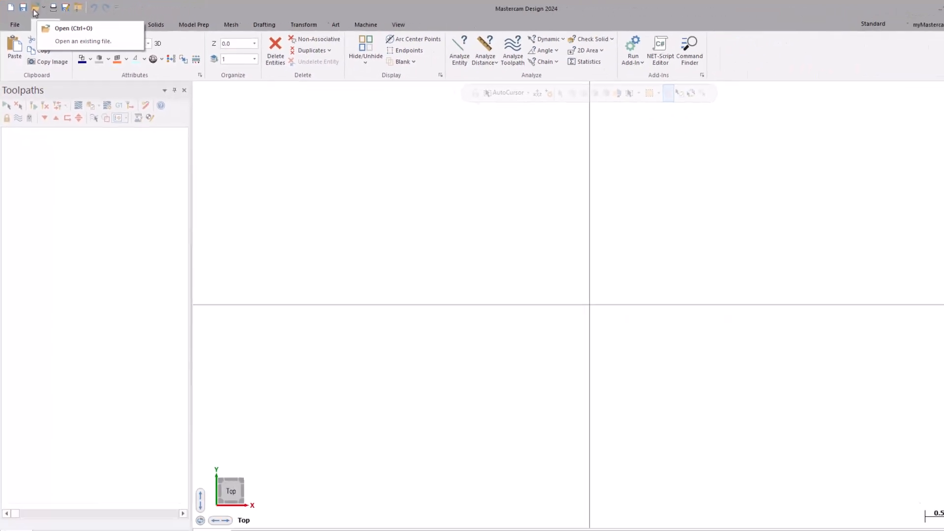
Open 'WorldSkills Training - Milling v8.step' from the WorldSkills Files folder.
click(73, 28)
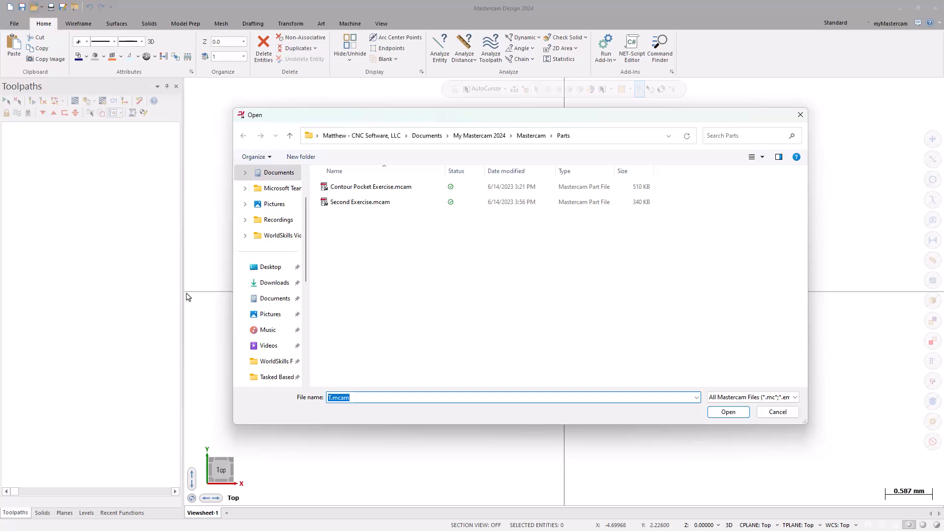
click(279, 360)
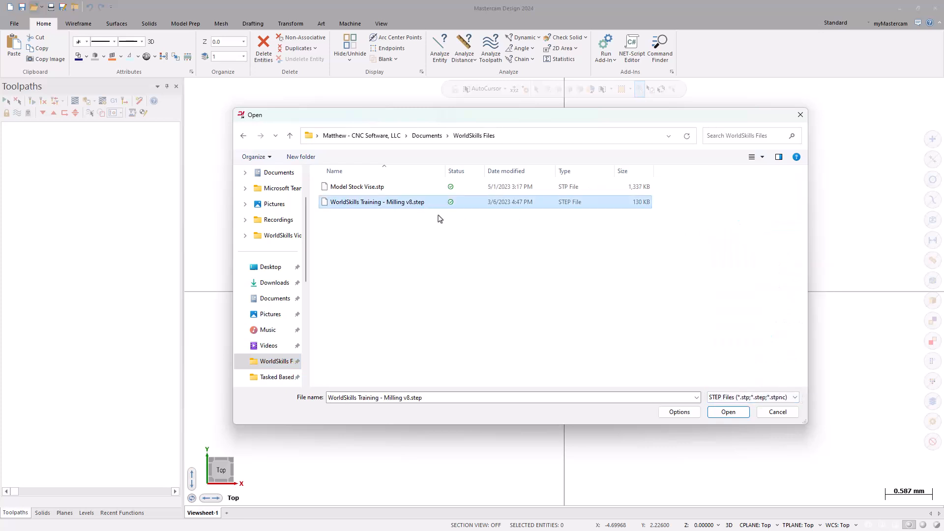
click(727, 412)
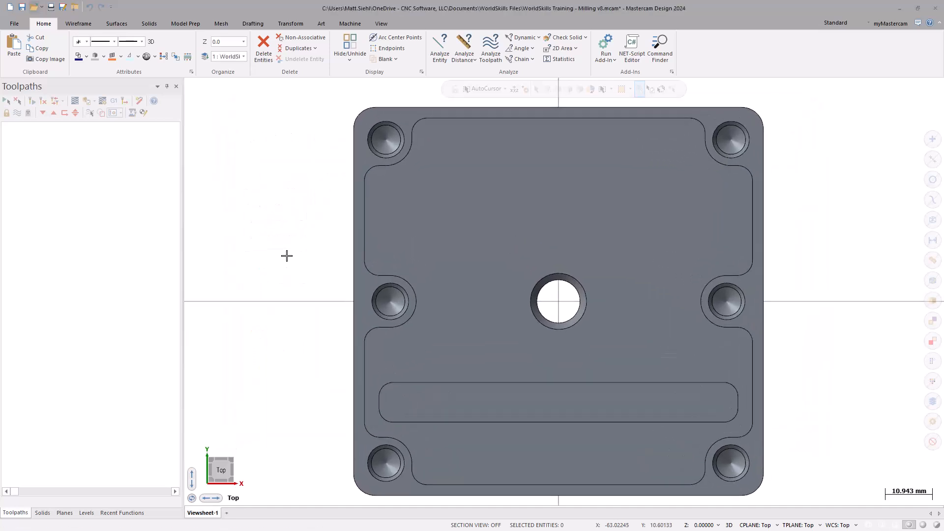
Show the part in isometric view, toggling wireframe and back to shaded display.
right_click(287, 255)
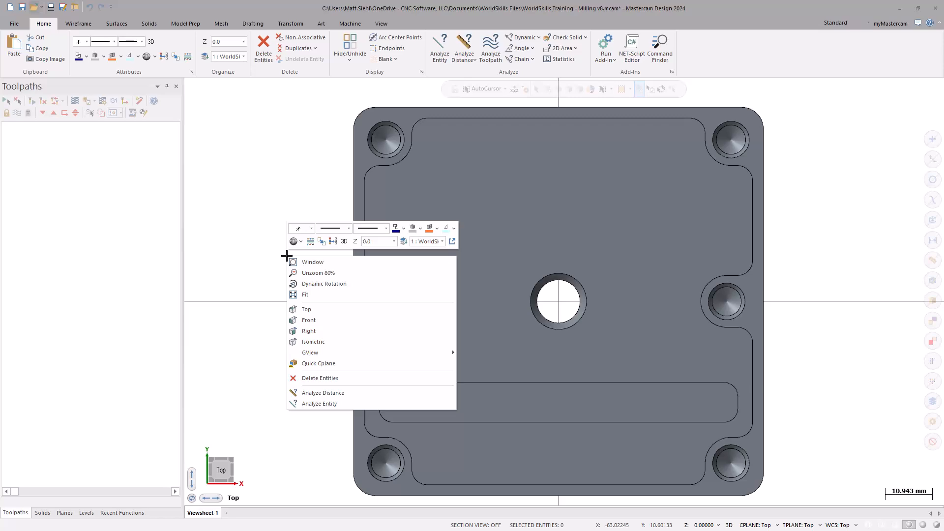
mouse_move(313, 341)
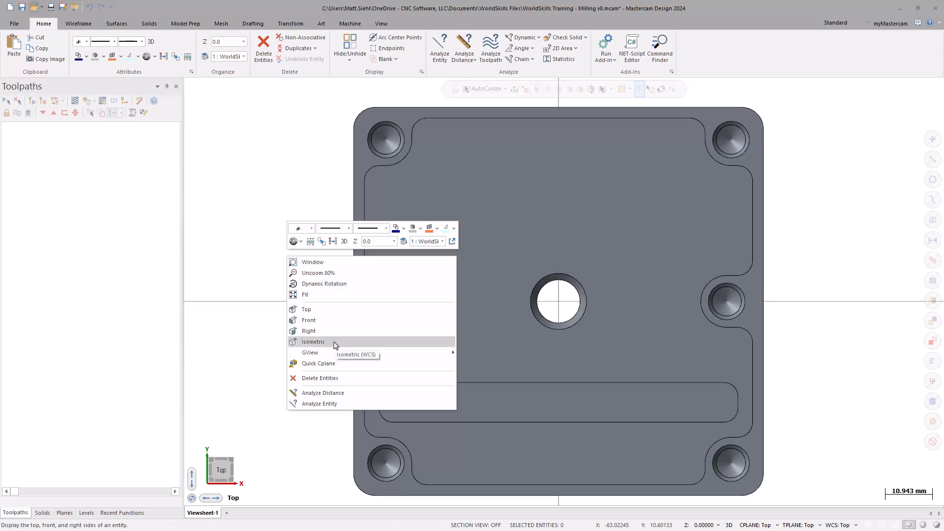
click(313, 341)
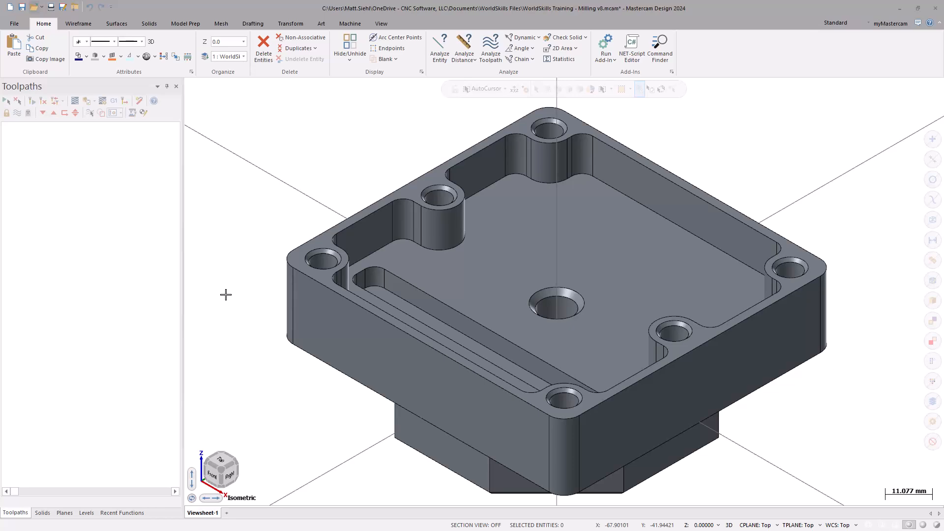
key(Alt+s)
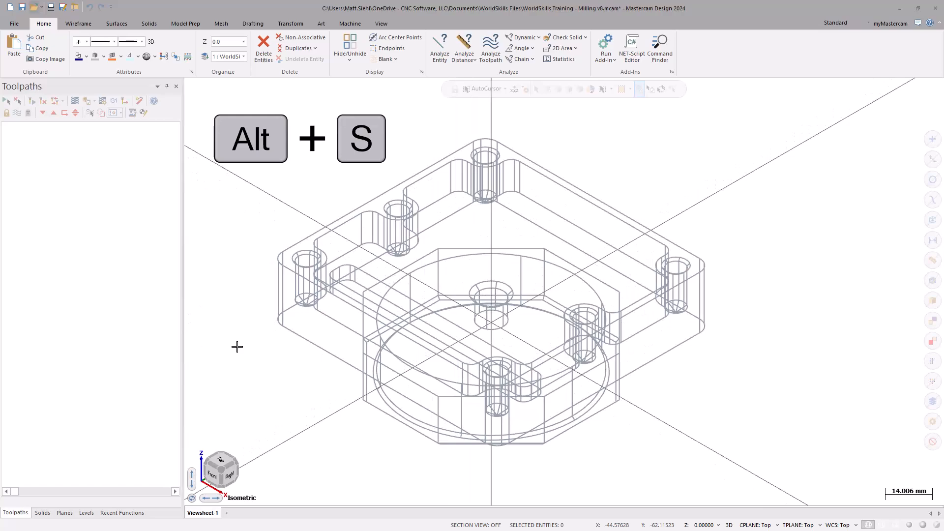
key(alt+s)
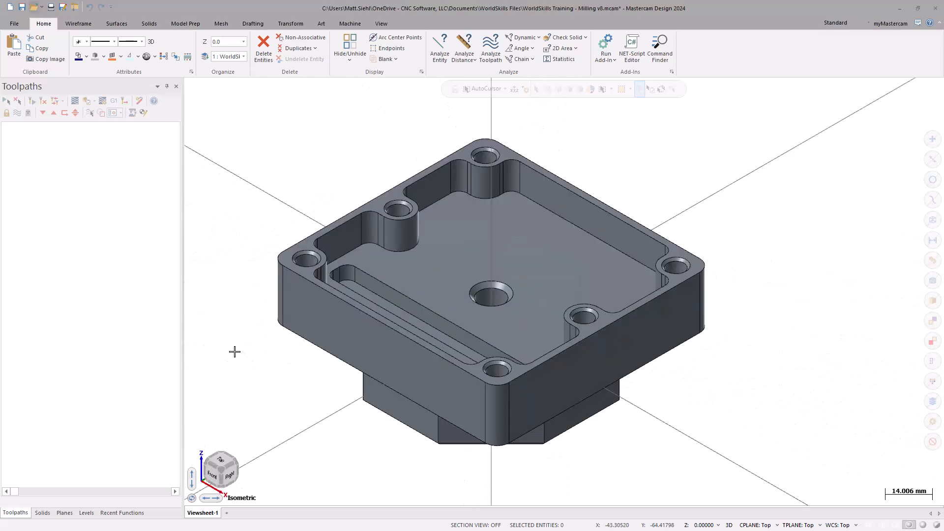
right_click(272, 155)
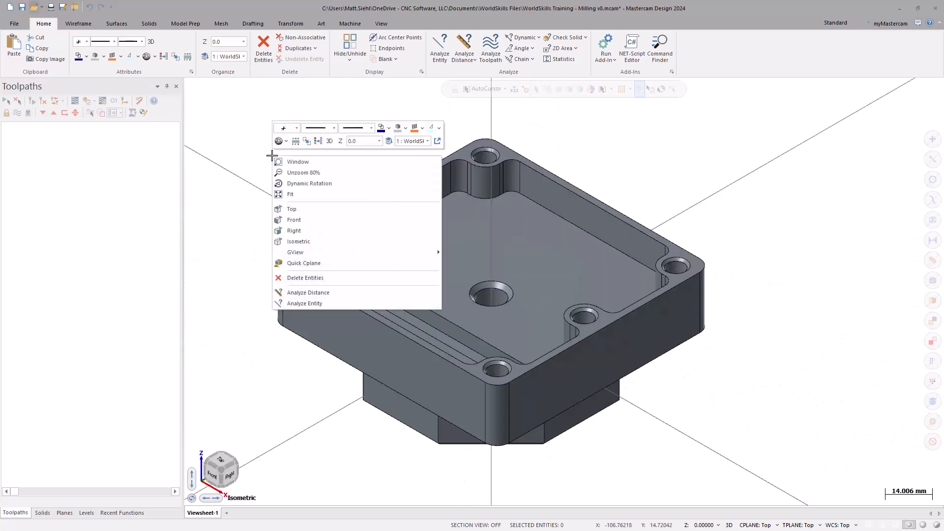
mouse_move(329, 142)
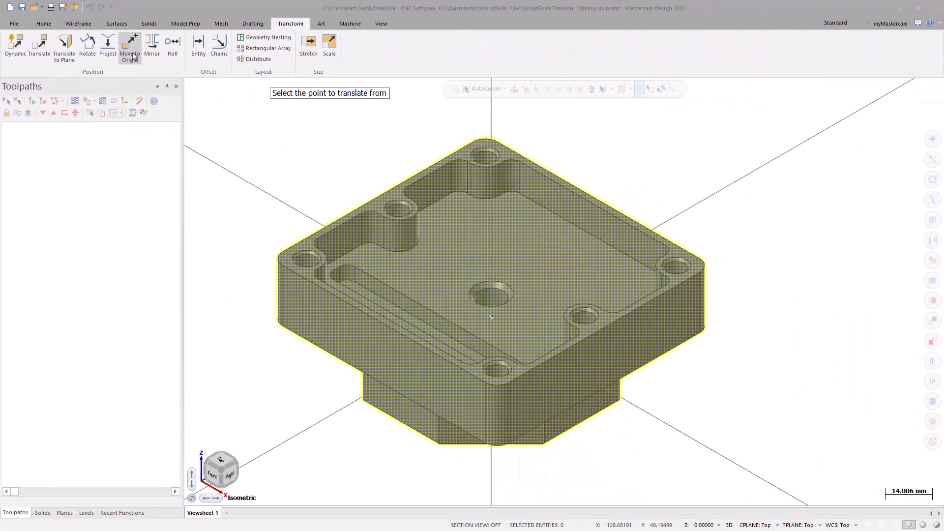
mouse_move(232, 135)
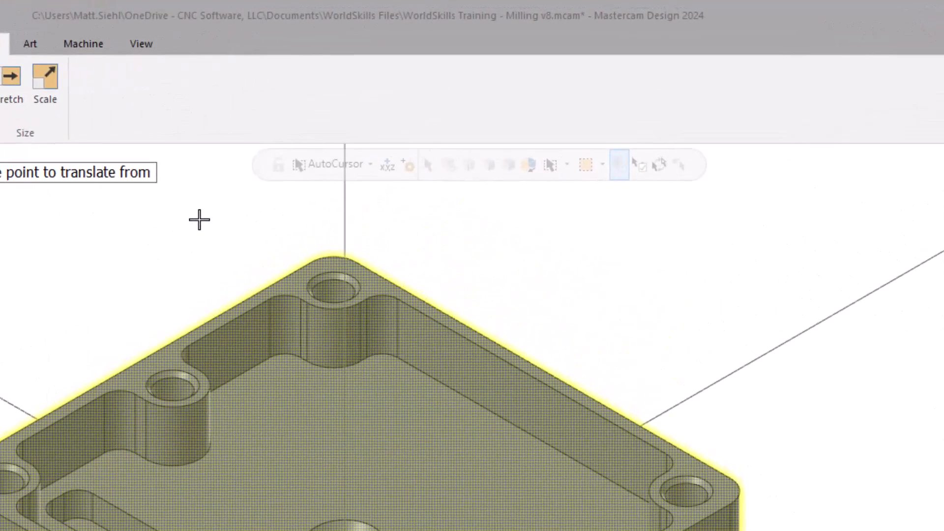
mouse_move(334, 180)
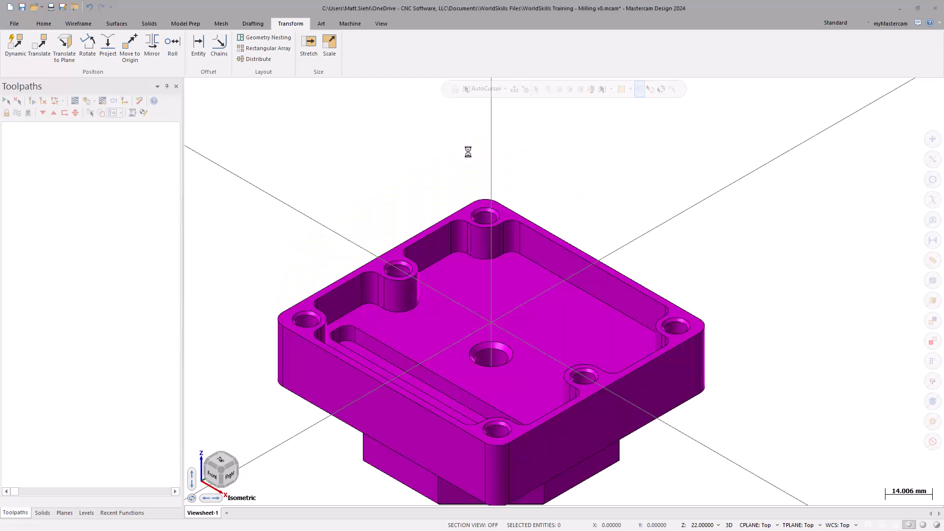
mouse_move(298, 242)
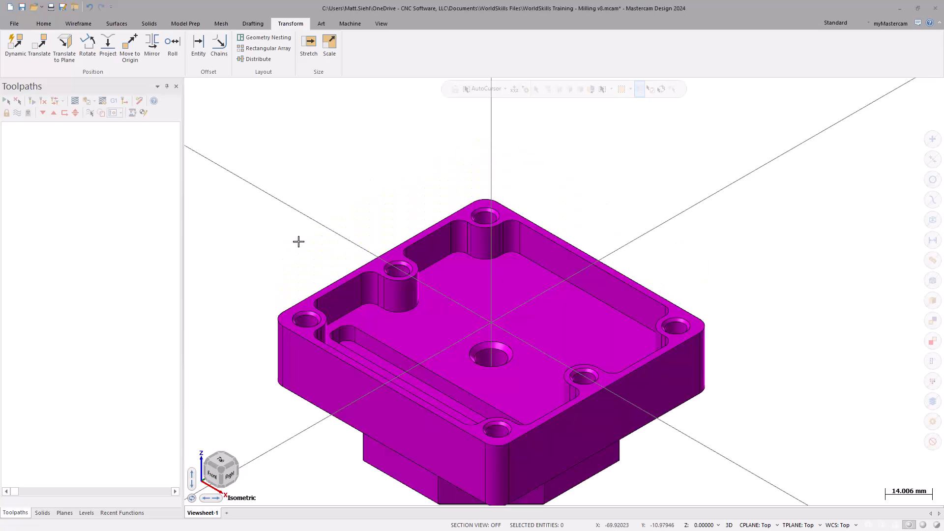
mouse_move(248, 347)
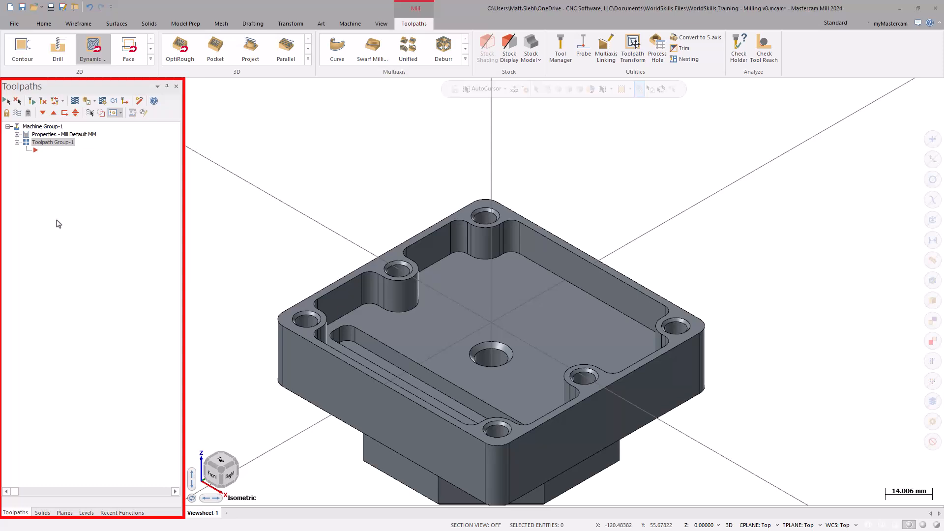
Expand the mill machine group's Properties to show Files, Tool settings and Stock setup.
click(18, 133)
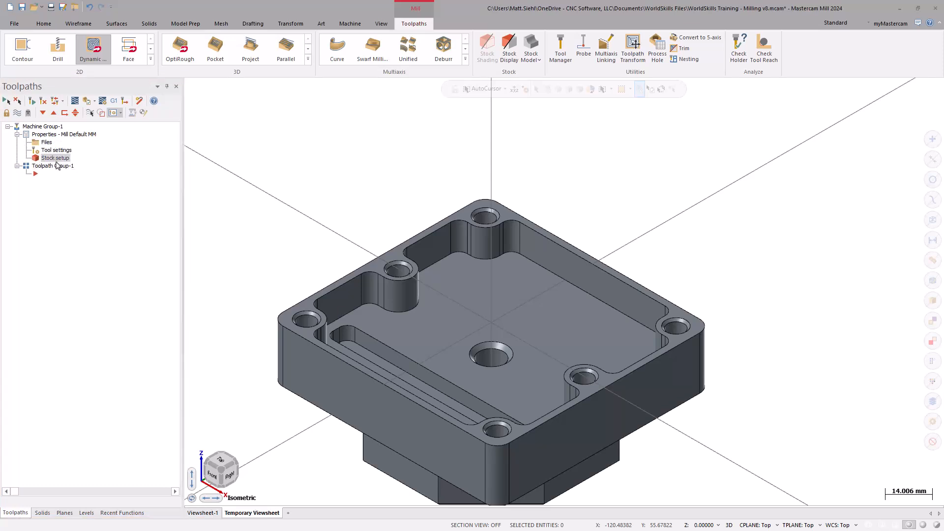
Preview a rectangular bounding-box stock around all shown geometry, 95 × 90 × 40 mm.
double_click(56, 158)
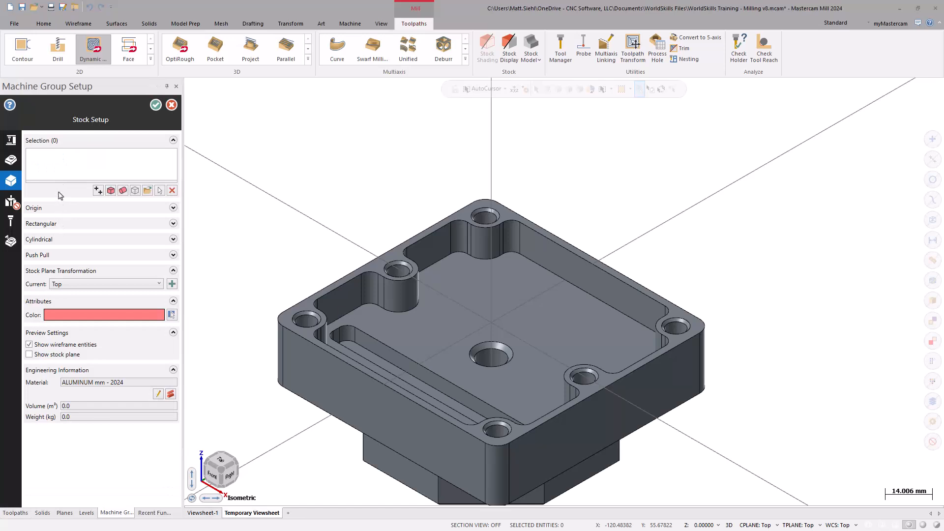
mouse_move(135, 190)
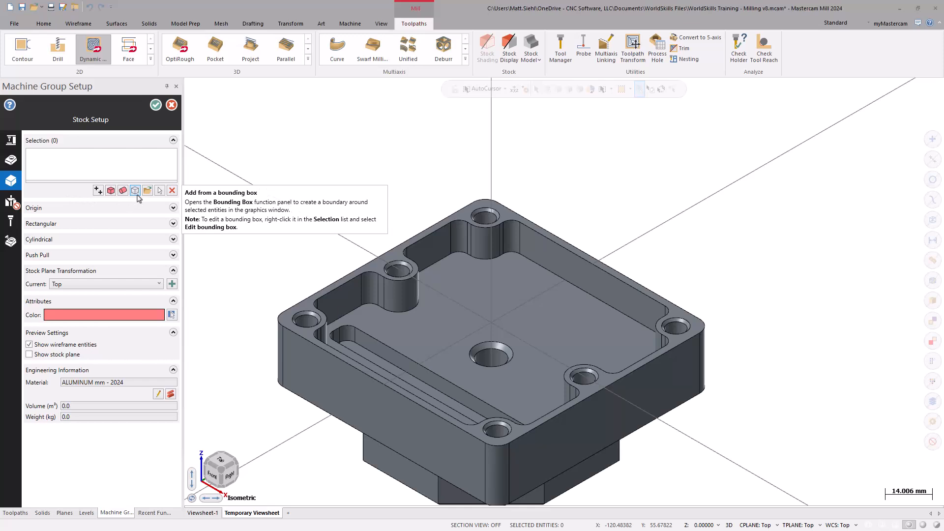
click(135, 190)
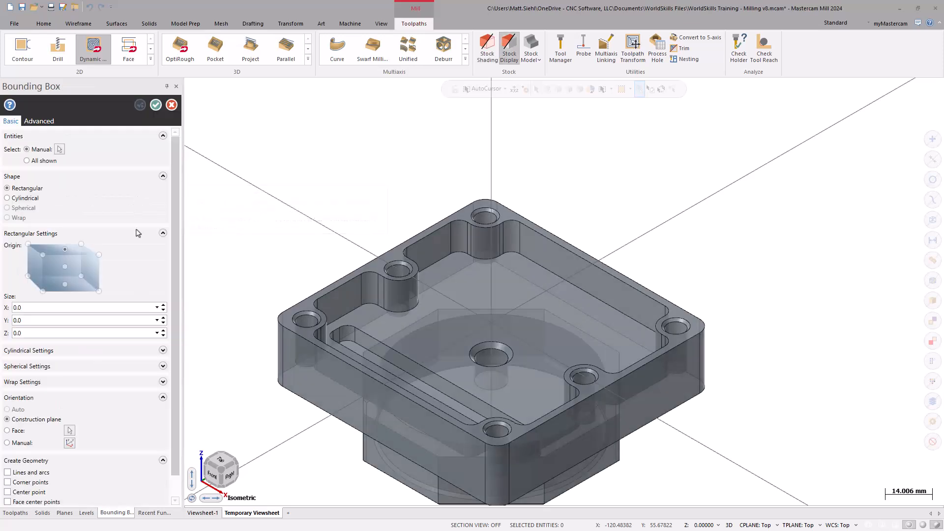
mouse_move(66, 273)
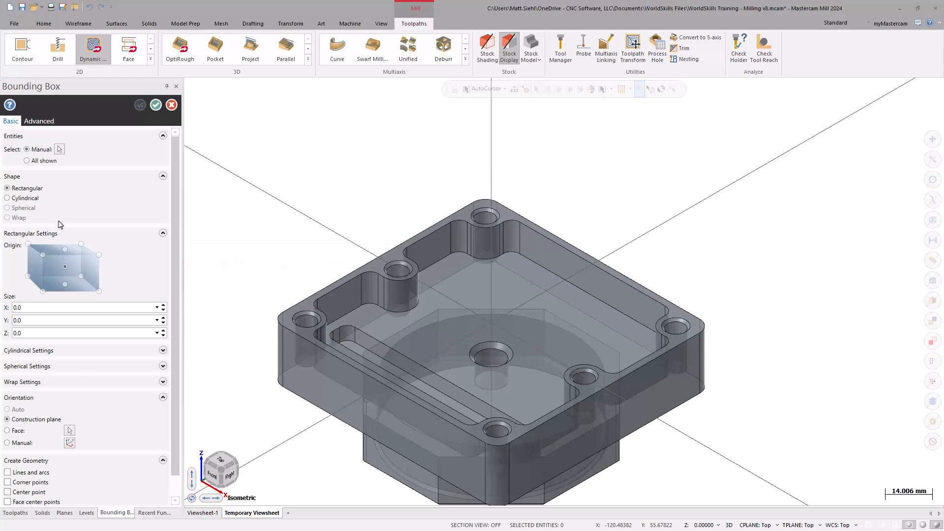
click(27, 161)
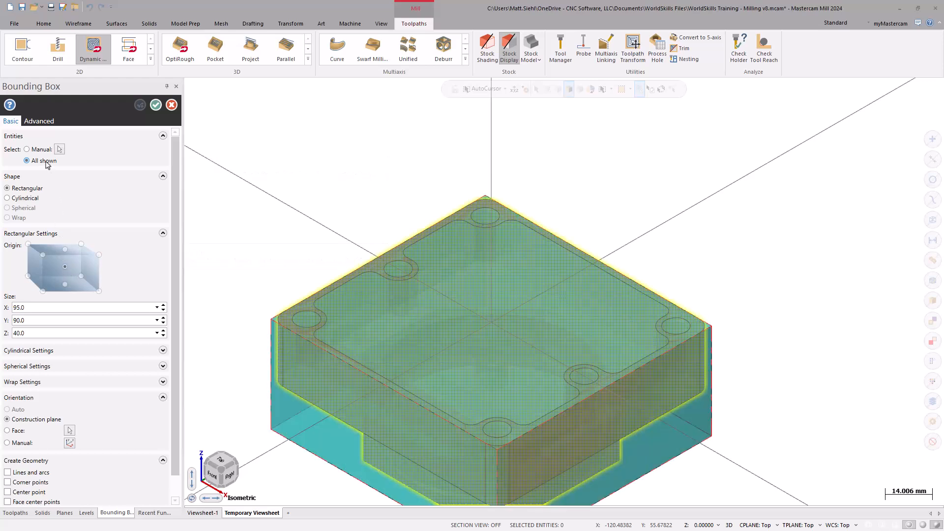
mouse_move(134, 296)
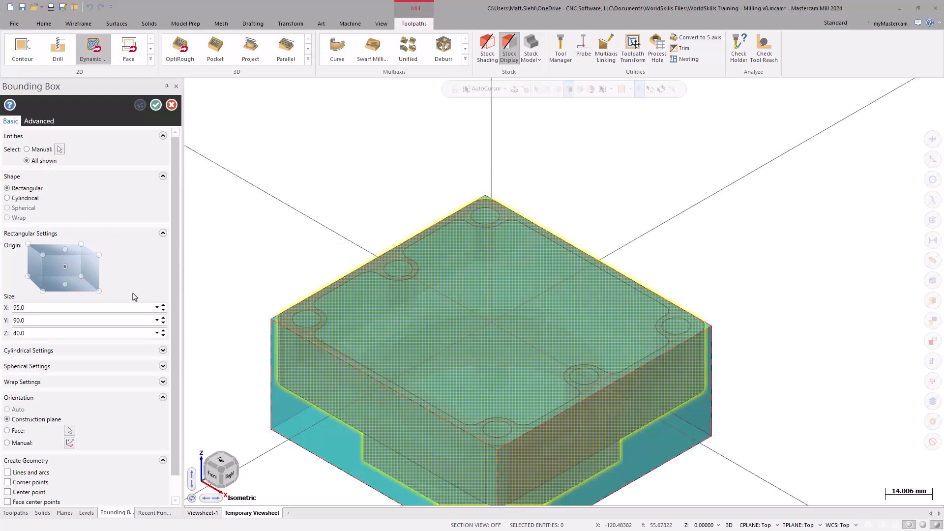
mouse_move(215, 264)
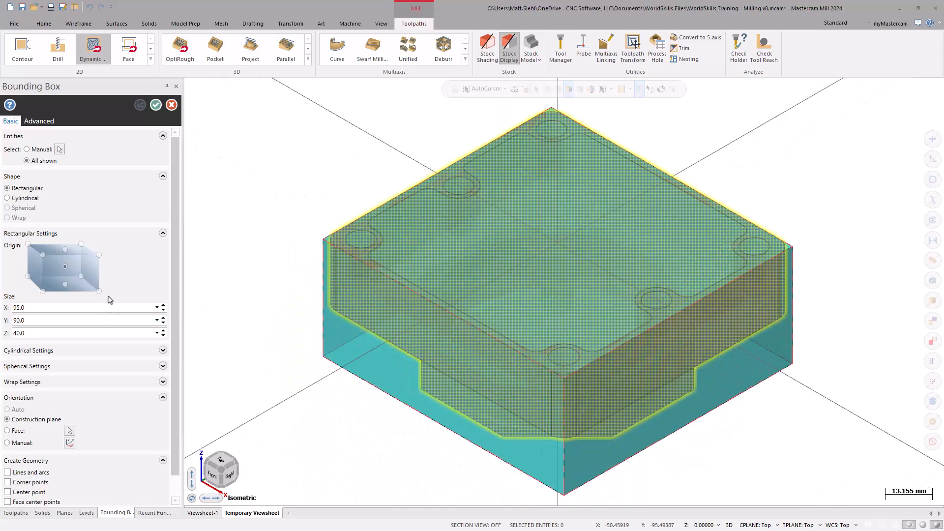
Set the bounding-box stock size to X 110, Y 110 and Z 60.
click(60, 306)
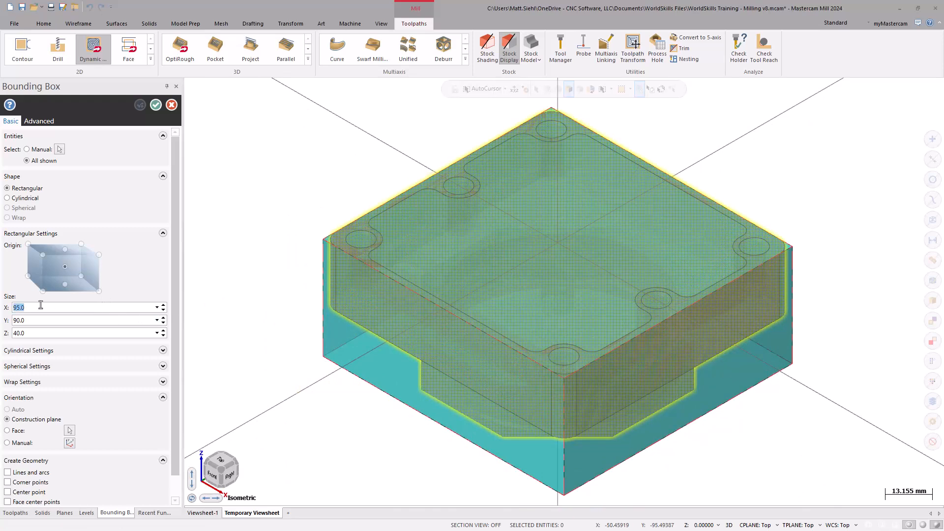
text(110.0)
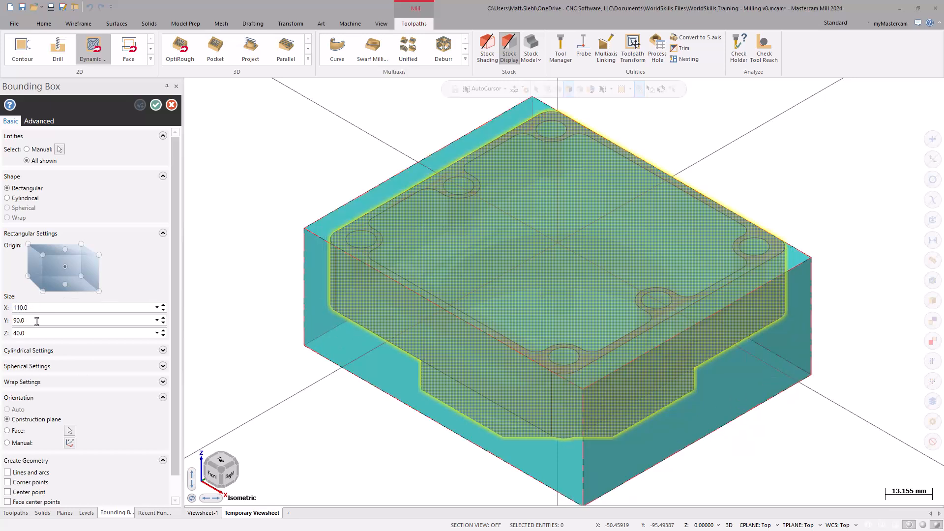
text(110.0)
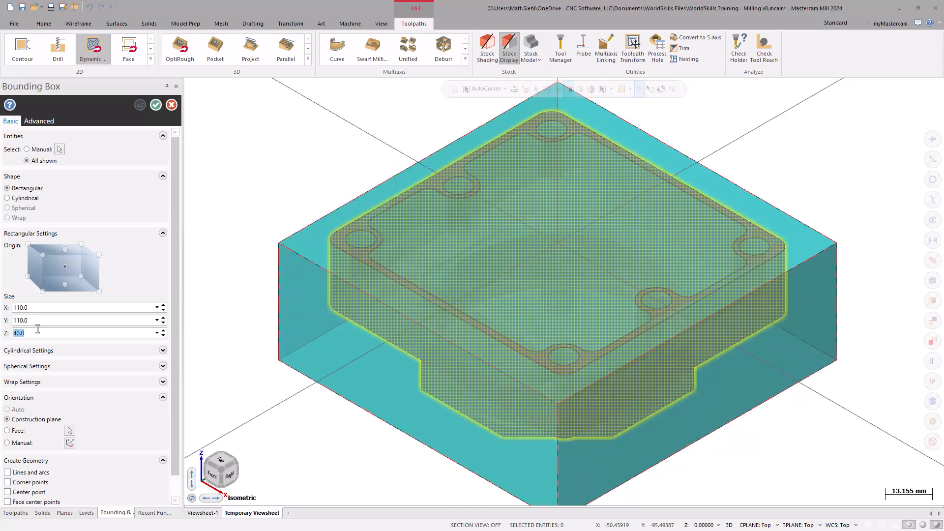
text(60.0)
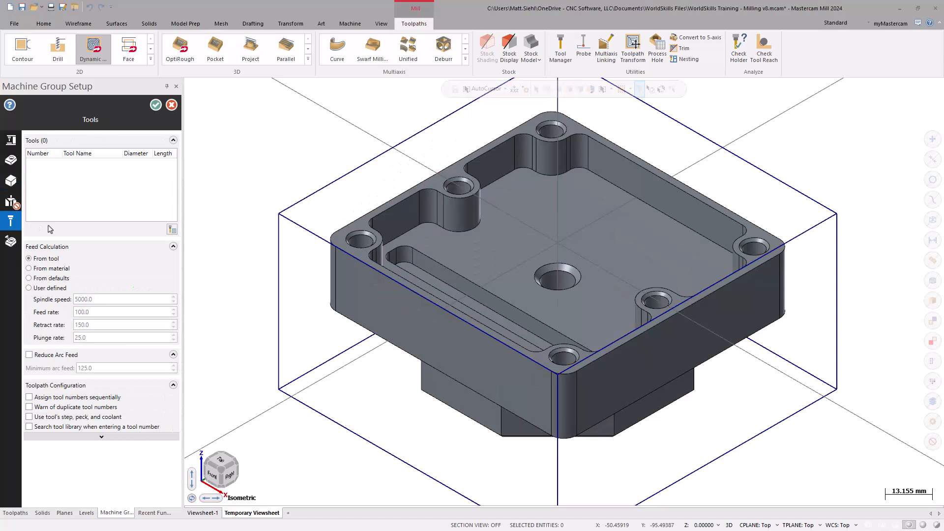
mouse_move(47, 394)
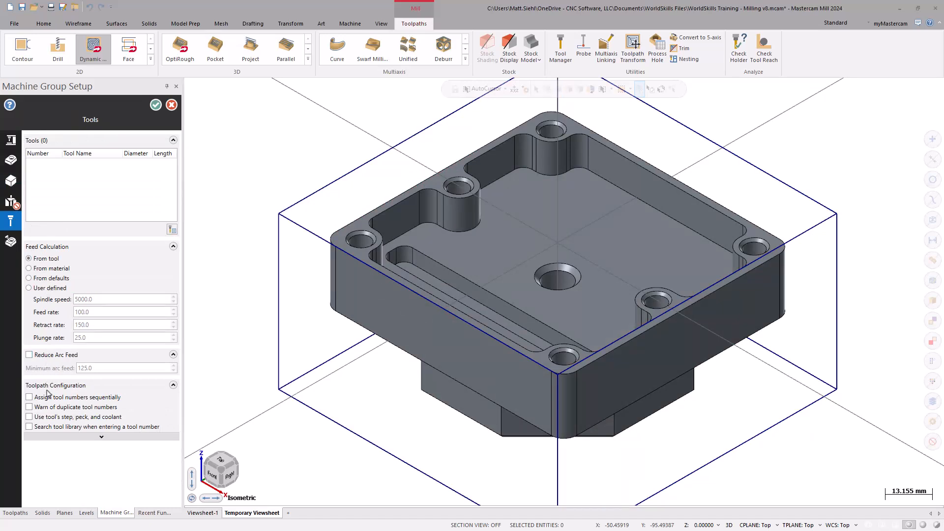
mouse_move(51, 400)
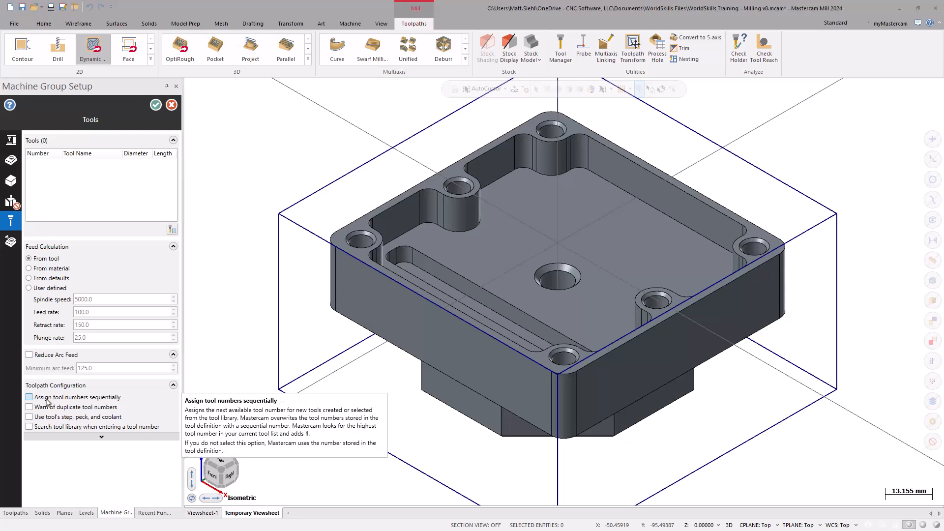
Enable 'Assign tool numbers sequentially' in the machine group tool settings.
click(29, 397)
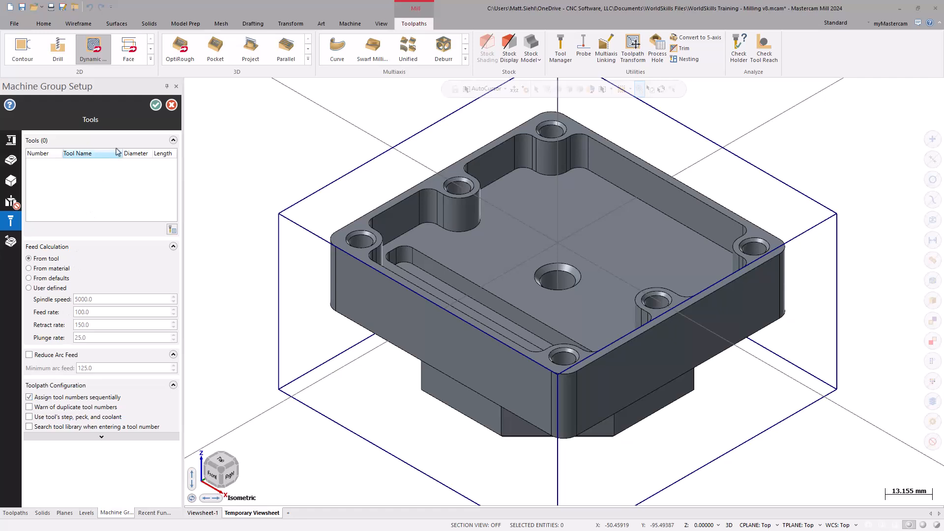
Accept Machine Group Setup and launch the Tool Manager with an empty tool list.
click(155, 104)
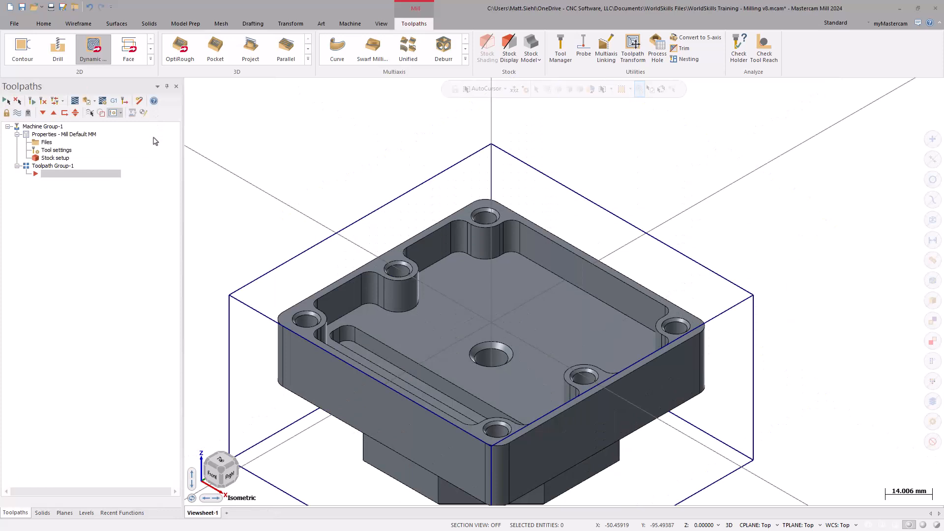
mouse_move(269, 231)
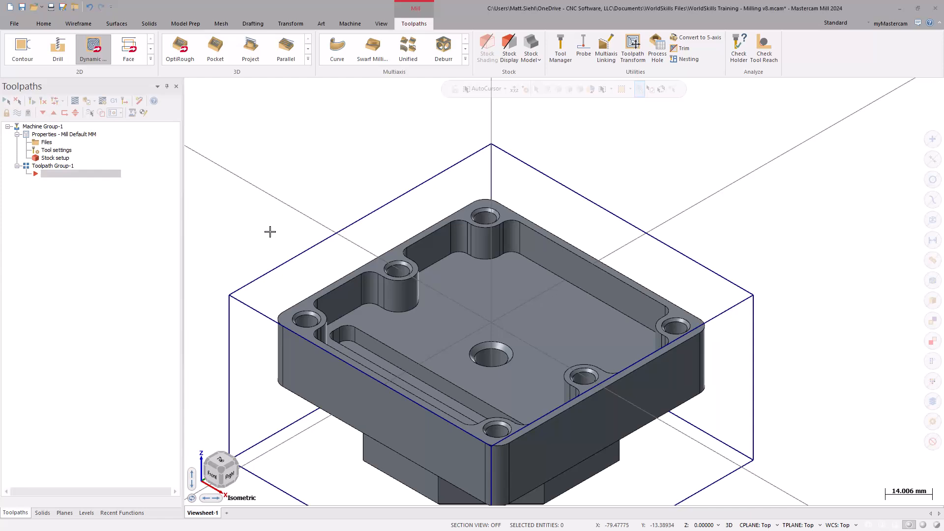
click(559, 48)
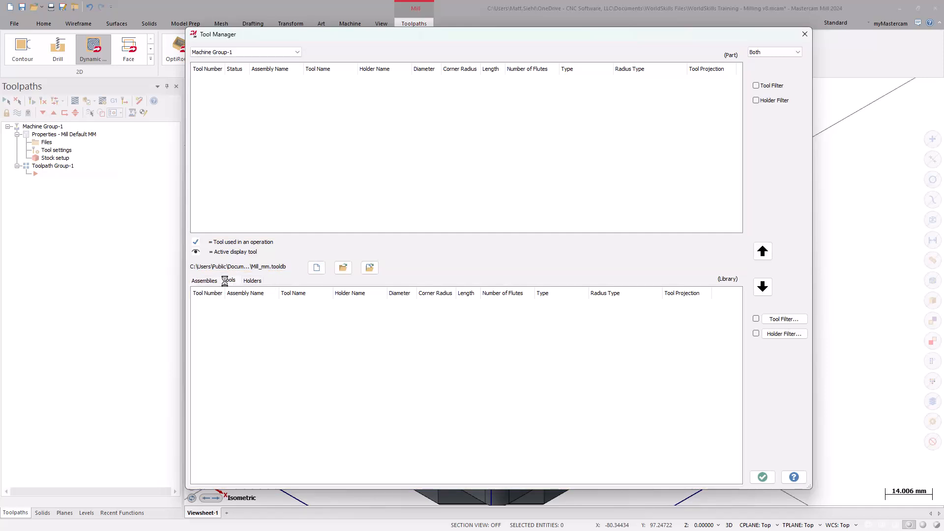
Turn on the library tool filter and restrict it to flat end mills only.
click(229, 279)
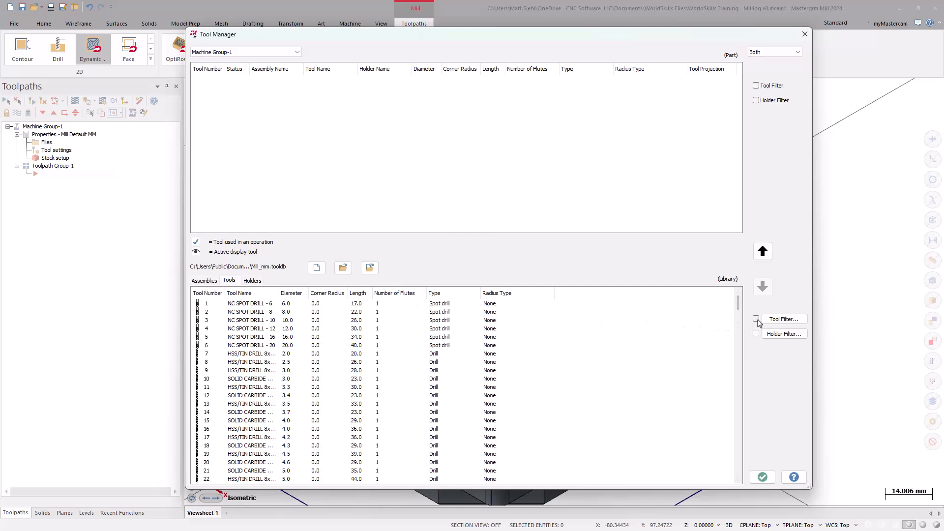
click(755, 319)
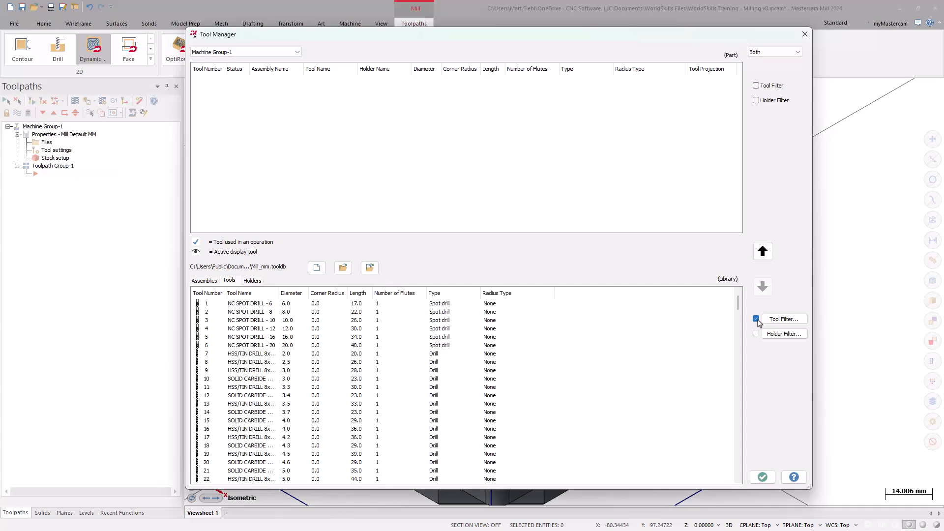
click(782, 318)
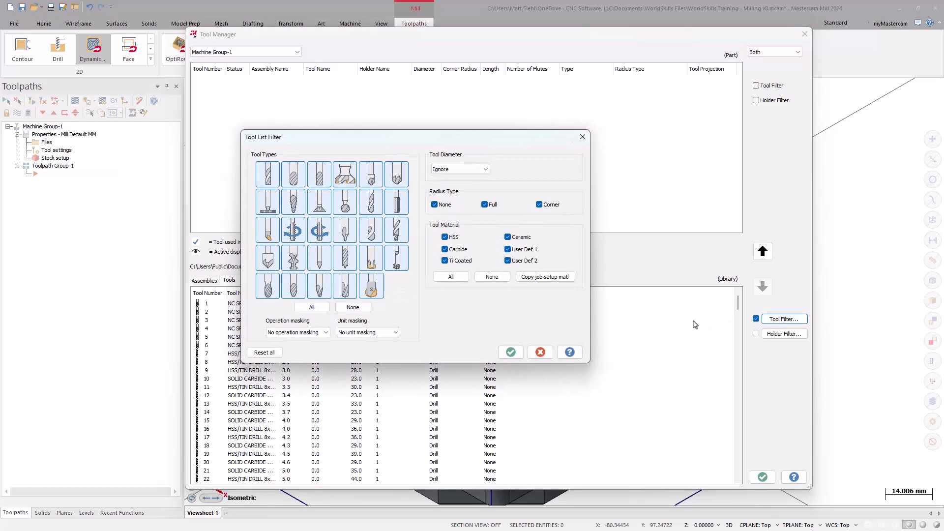
click(353, 307)
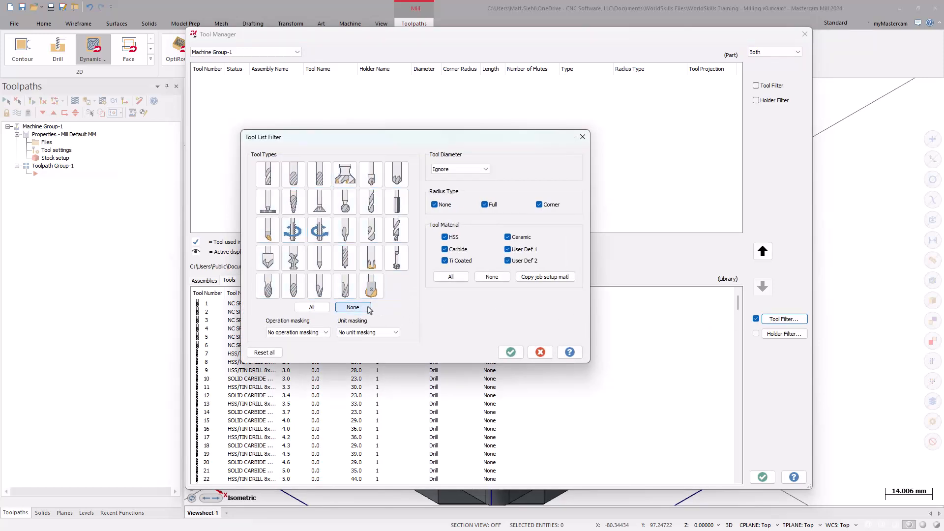
click(268, 174)
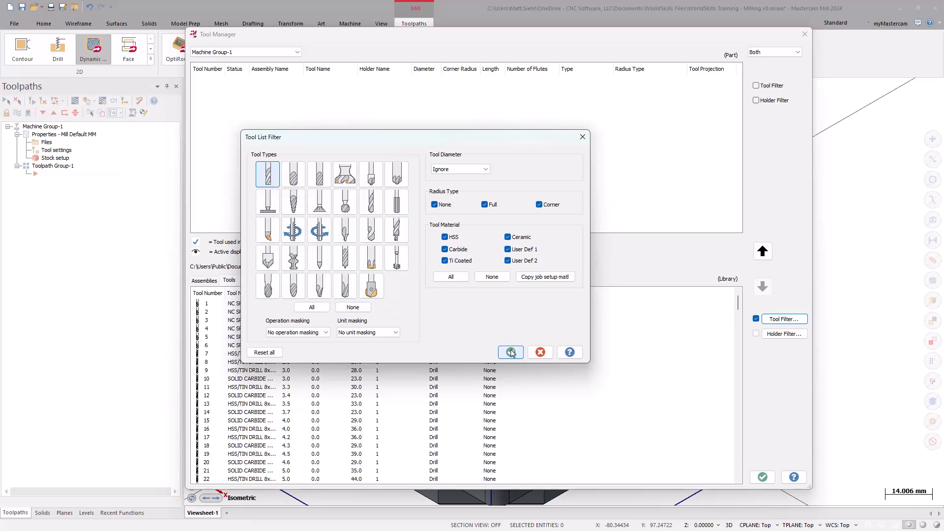
click(510, 352)
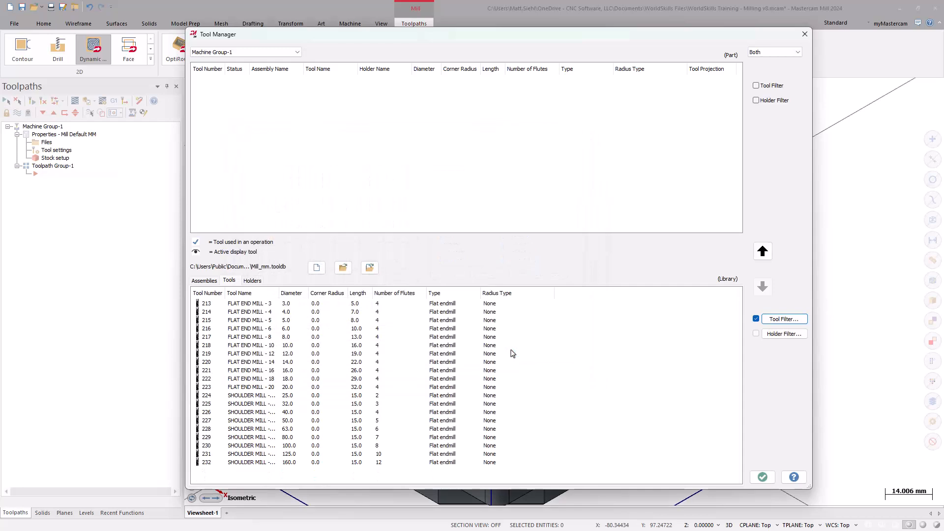
mouse_move(292, 349)
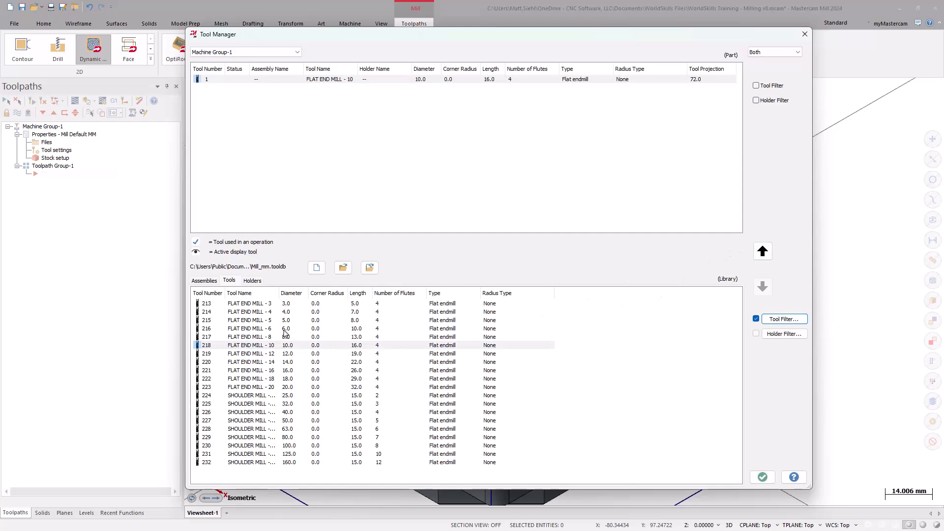
Add the 6 mm flat end mill to the part as tool 2.
click(762, 251)
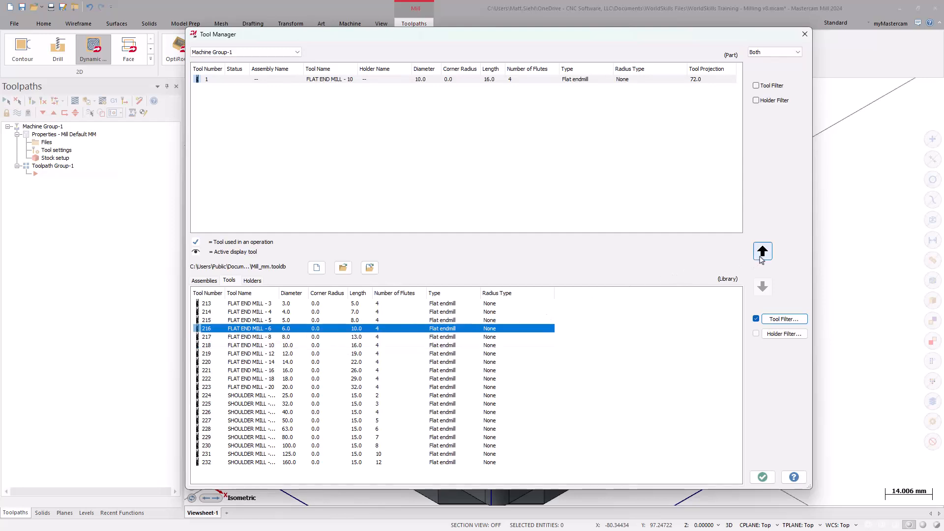
click(761, 251)
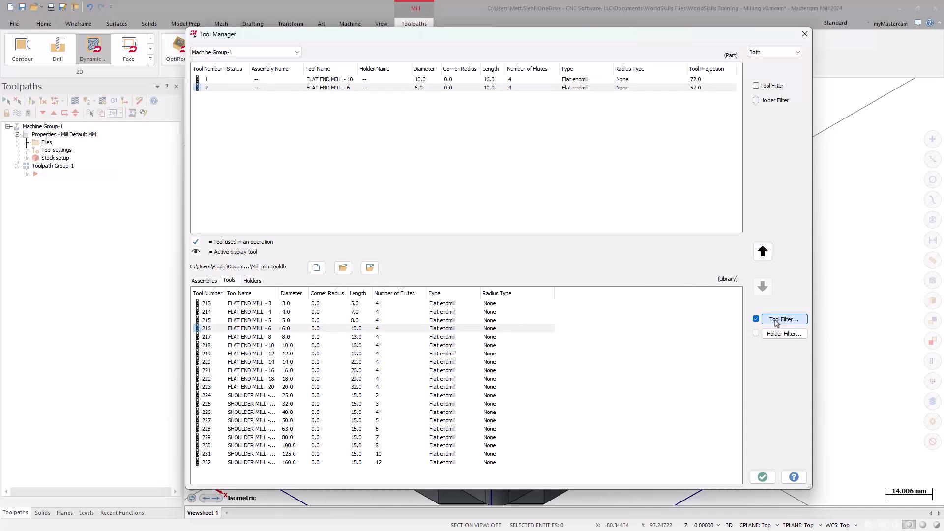
click(783, 319)
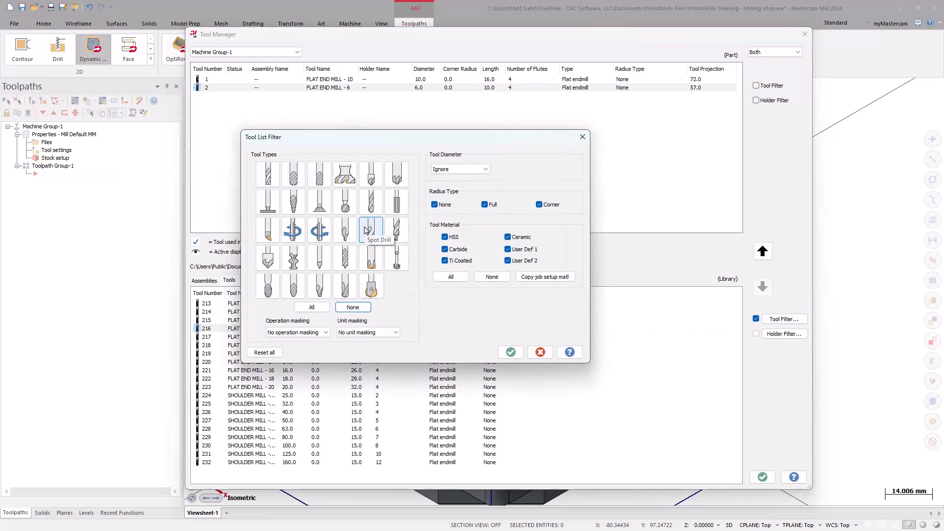
Add the 10 mm NC spot drill and 6.8 mm HSS drill as tools 3 and 4.
click(509, 352)
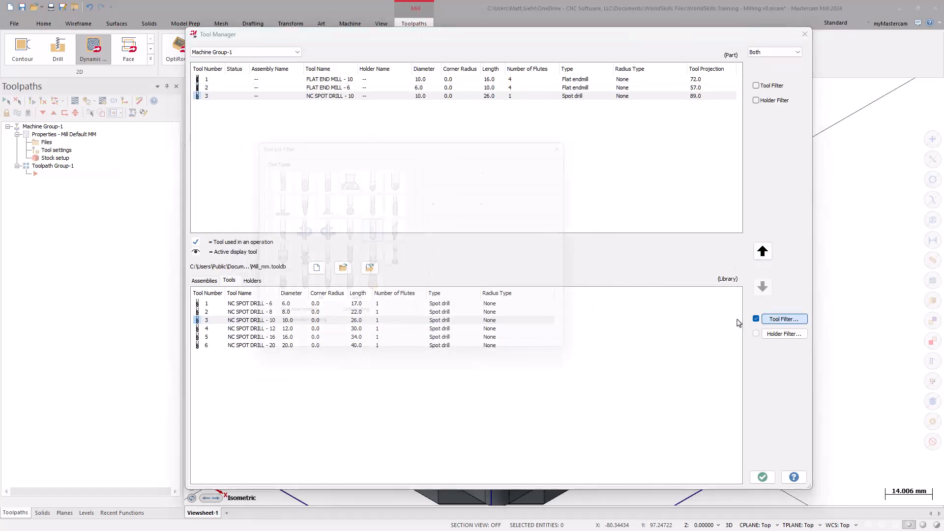
click(784, 319)
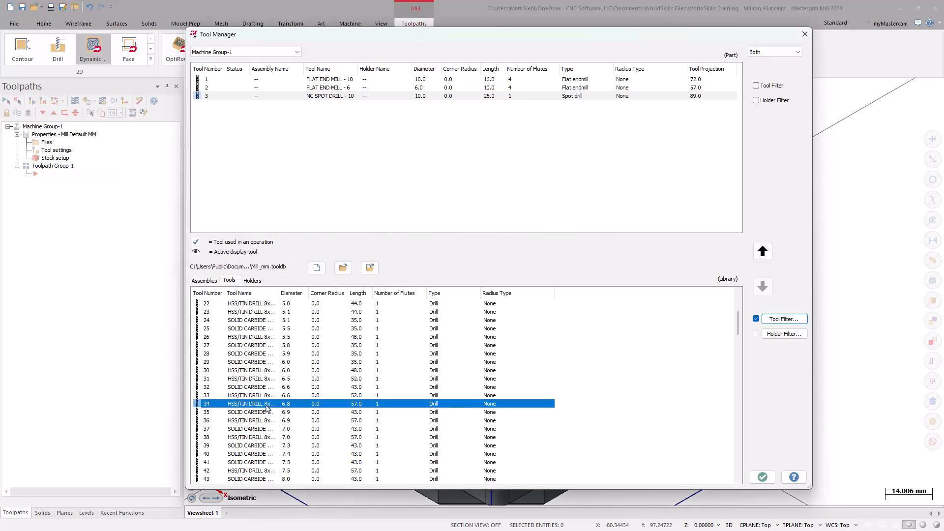
click(762, 251)
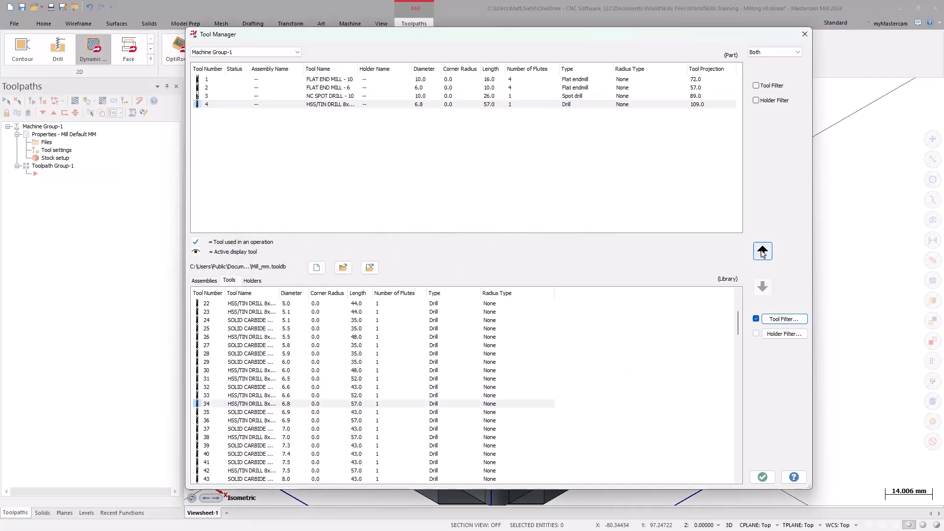
click(784, 318)
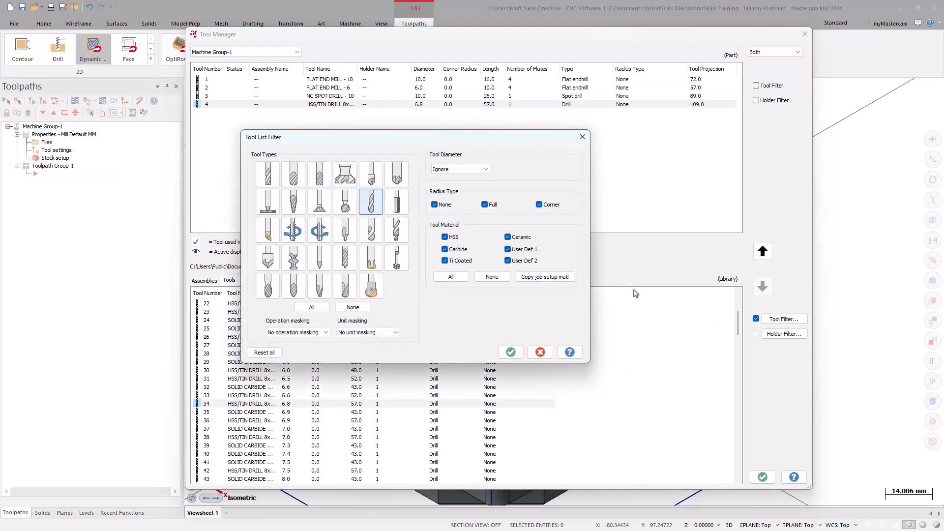
Filter the tool library to taps, add the M8 thread tap, and close Tool Manager.
click(293, 230)
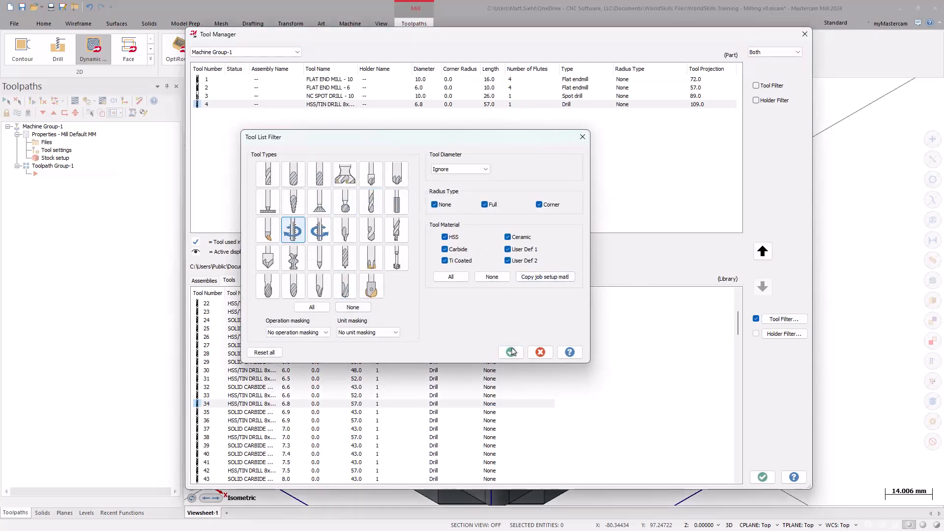
click(509, 351)
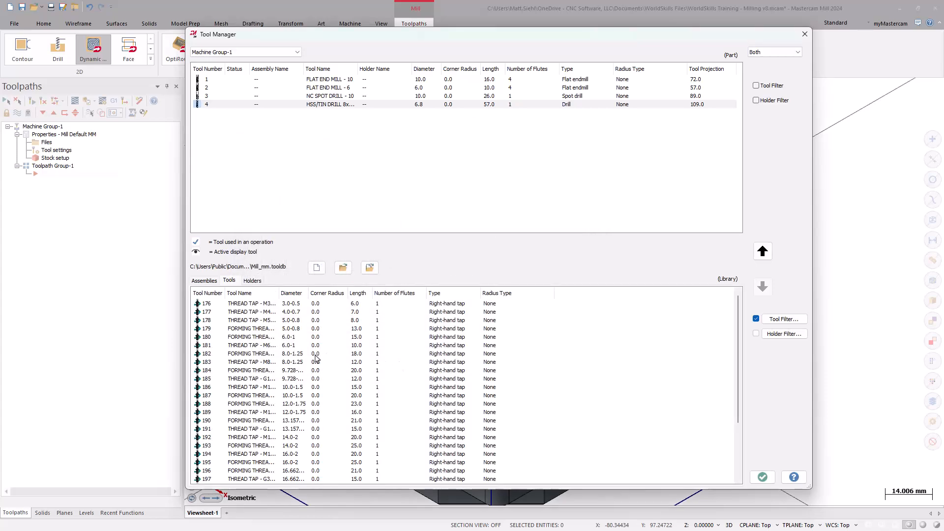
click(253, 362)
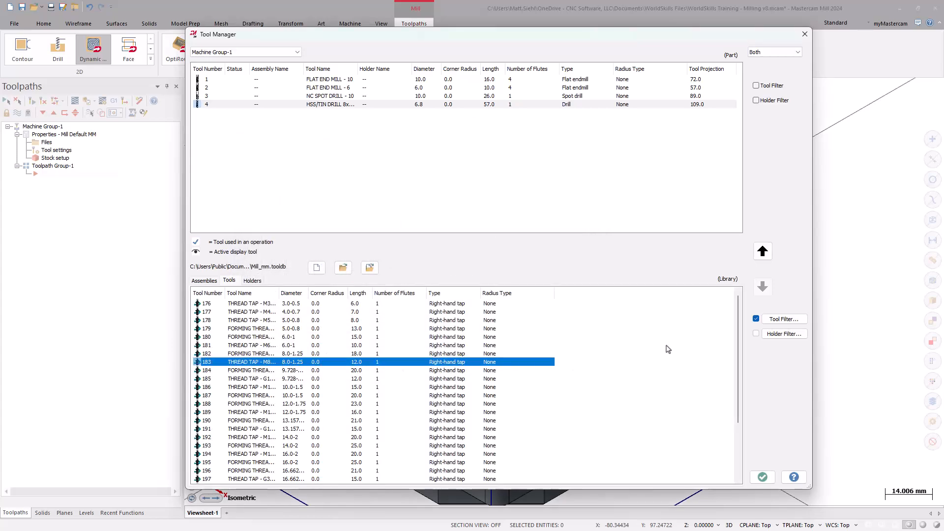
click(762, 251)
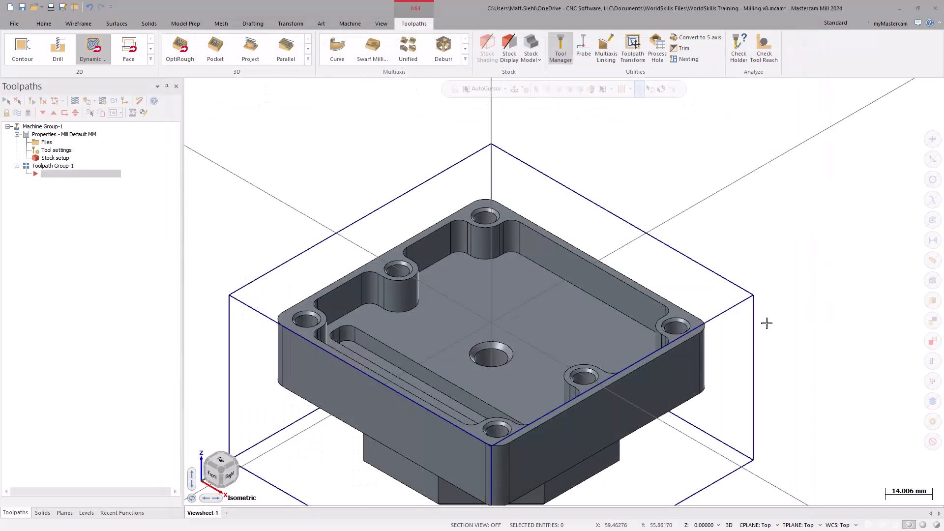
mouse_move(775, 249)
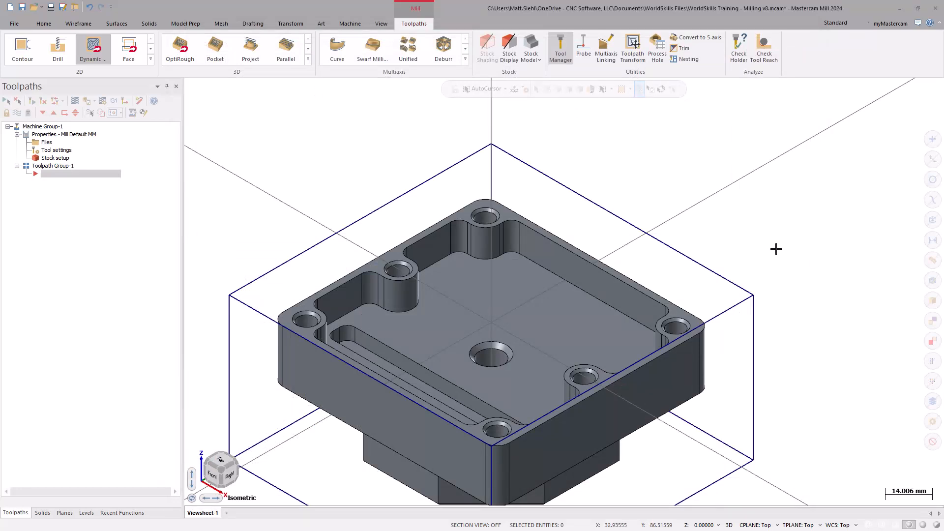